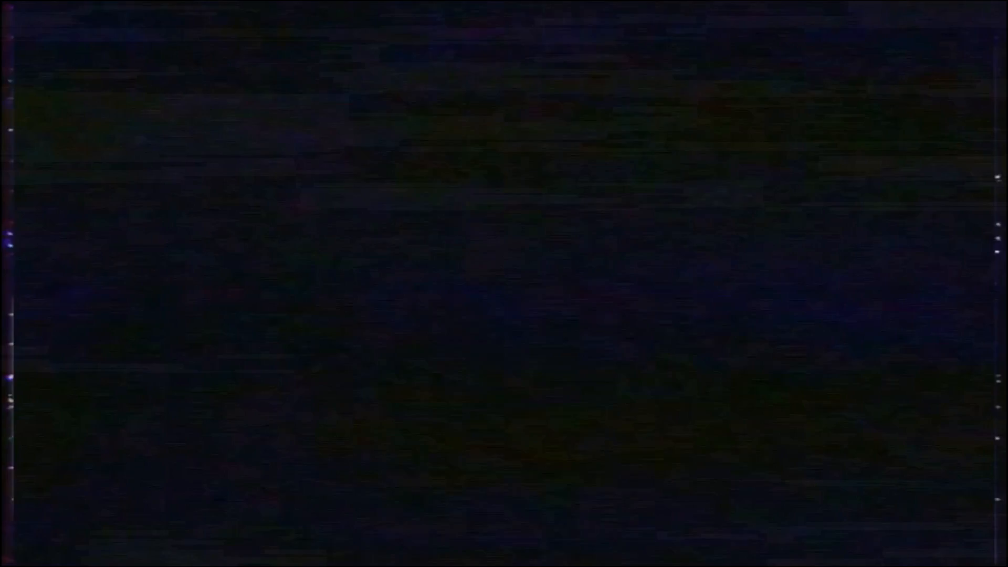
{"action": "type", "text": "wa"}
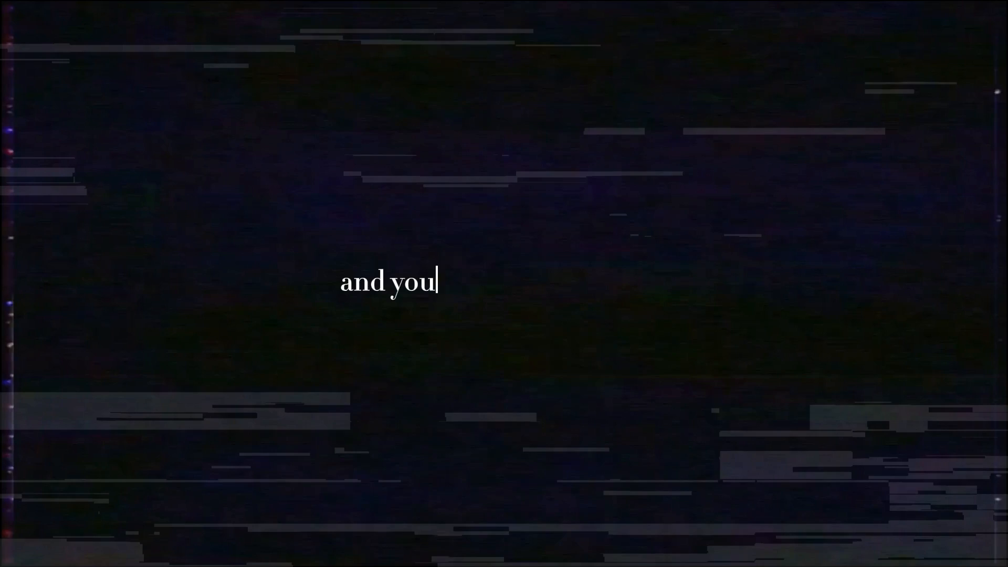
{"action": "type", "text": "realized it's not me"}
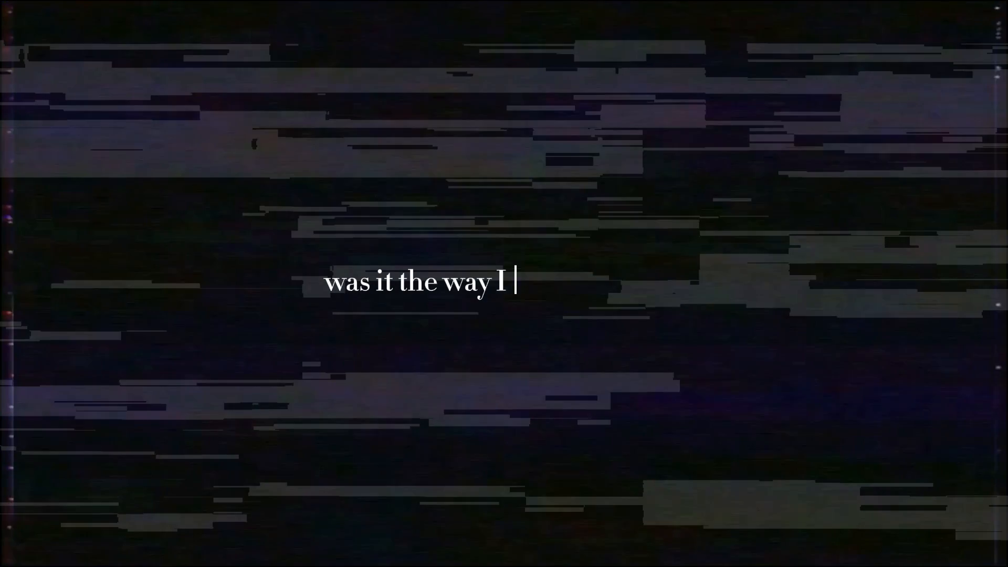
{"action": "type", "text": "caul"}
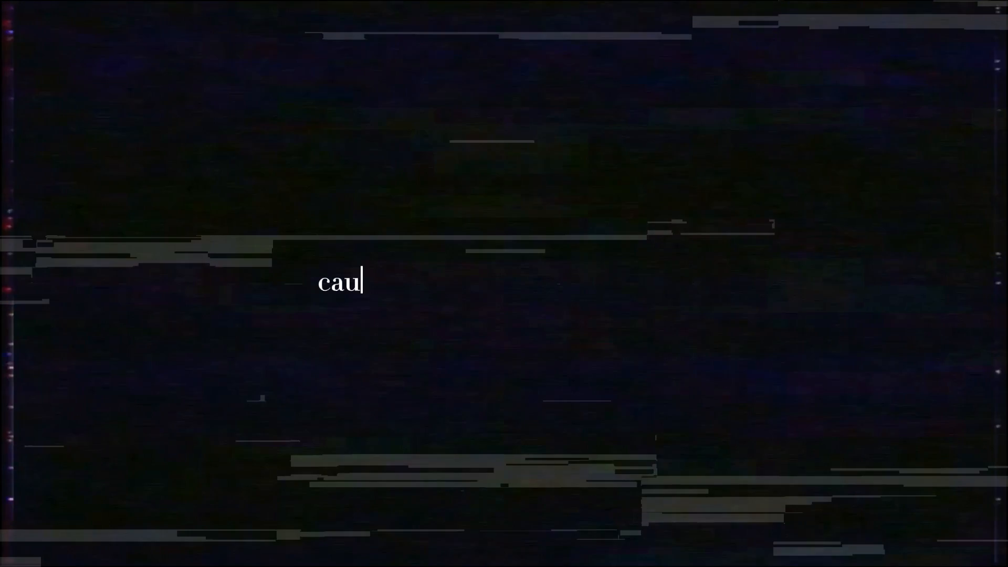